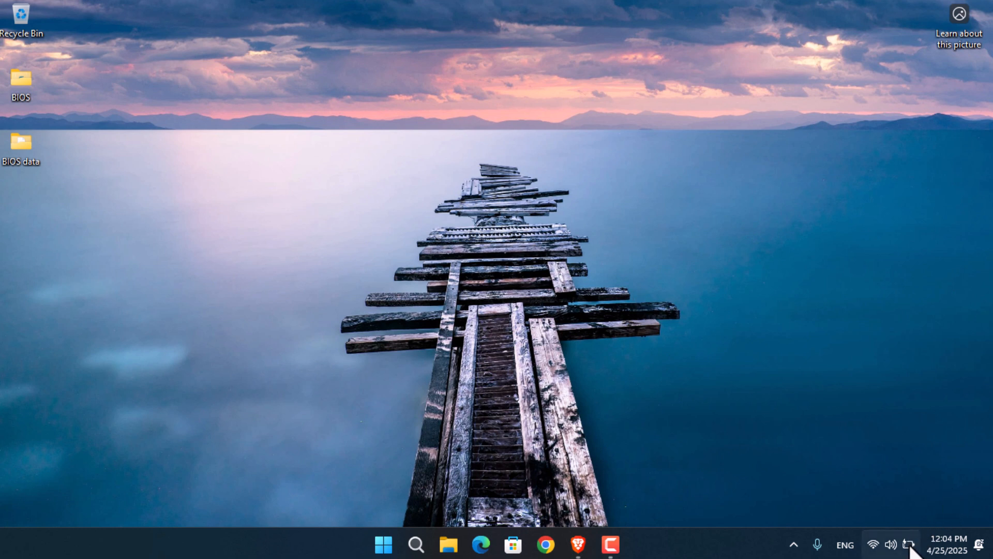
- Check remaining battery charge, then select BIOS.exe in the Downloads Programs folder
{"action": "left_click", "coordinate": [881, 544]}
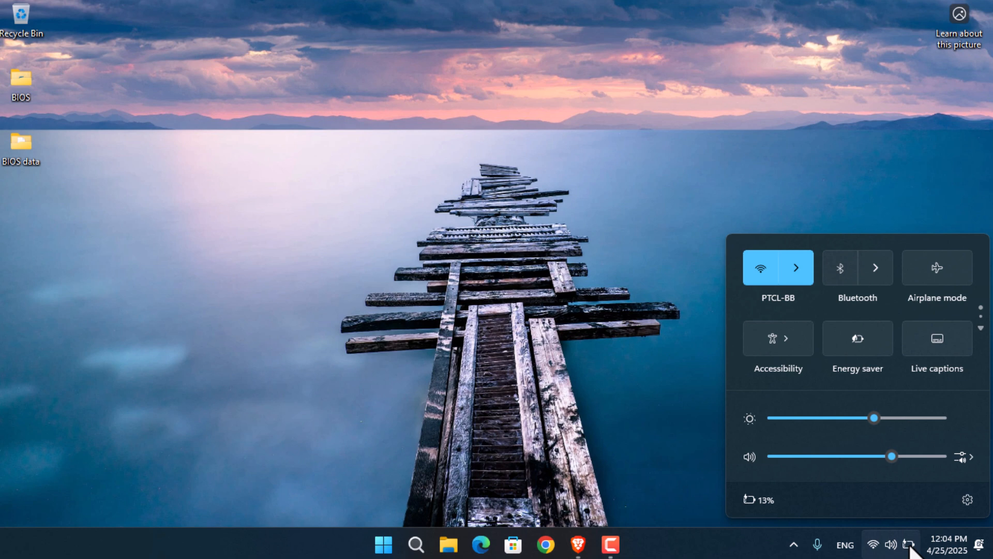
{"action": "left_click", "coordinate": [587, 542]}
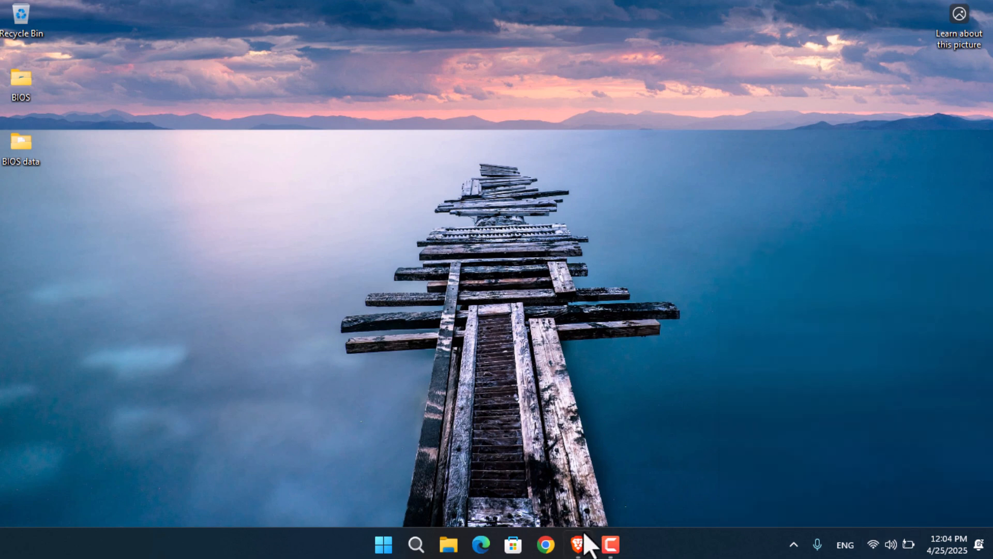
{"action": "left_click", "coordinate": [578, 545]}
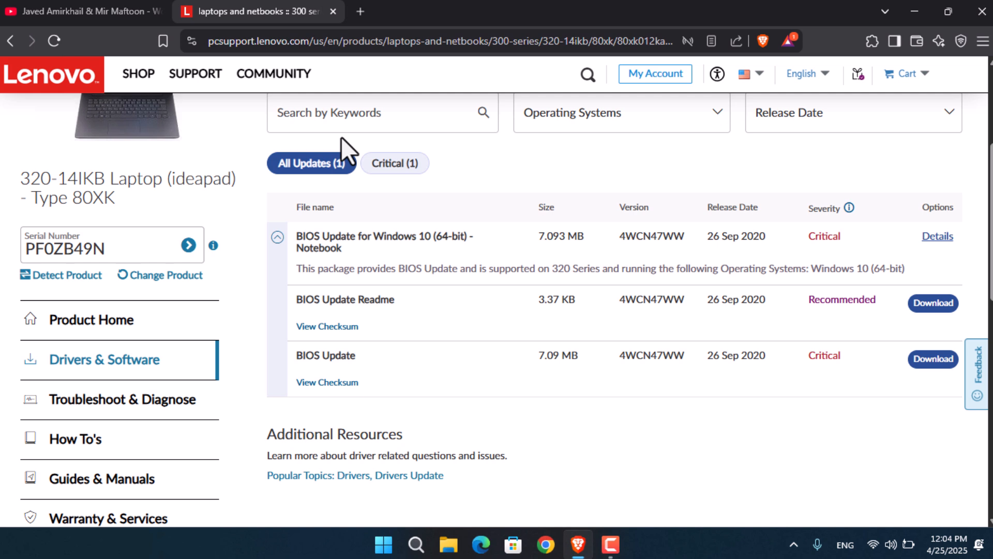
{"action": "mouse_move", "coordinate": [766, 387]}
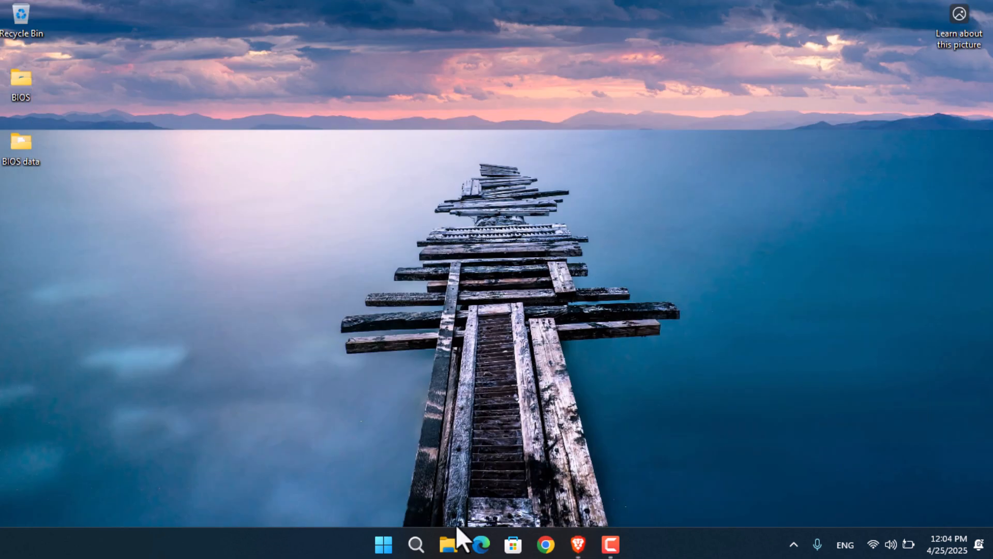
{"action": "left_click", "coordinate": [447, 544]}
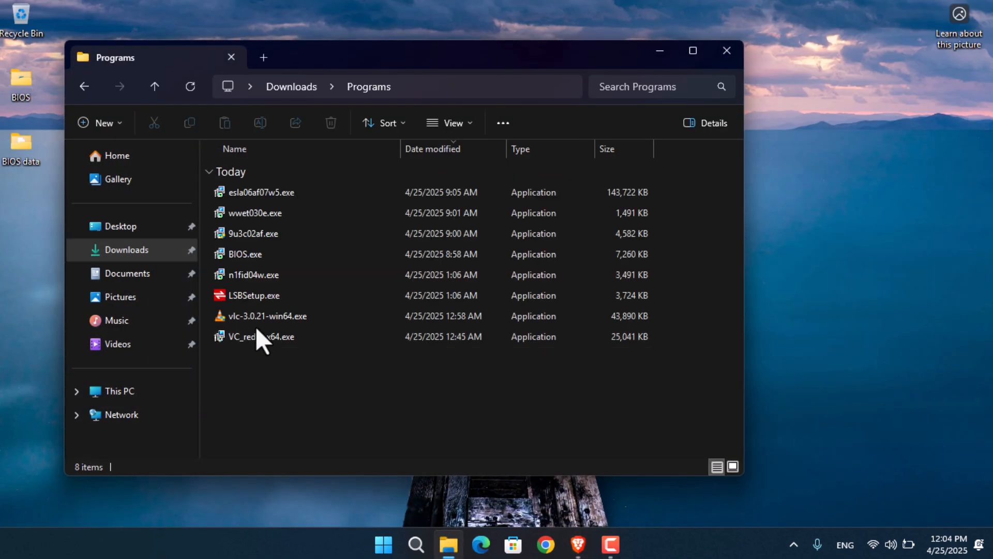
{"action": "left_click", "coordinate": [243, 254]}
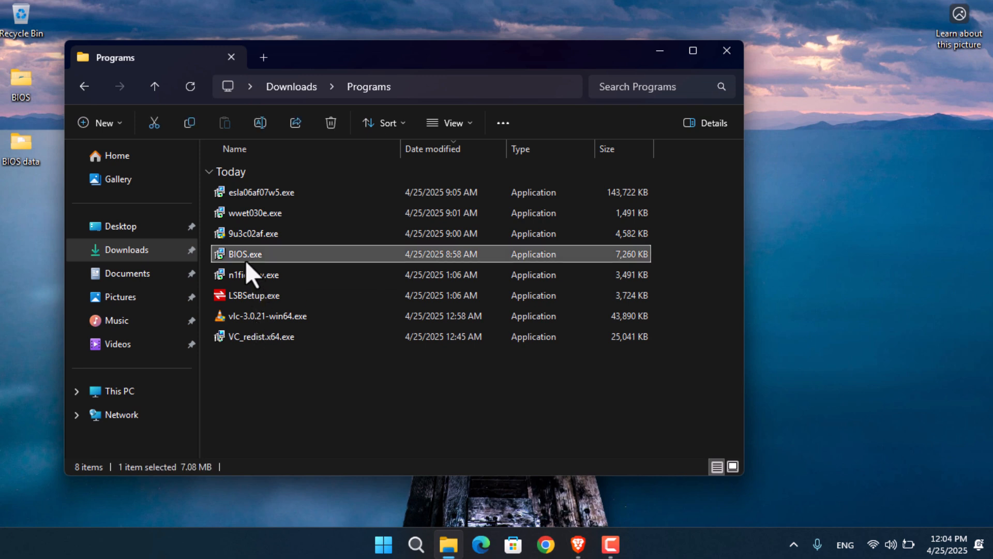
{"action": "mouse_move", "coordinate": [244, 257]}
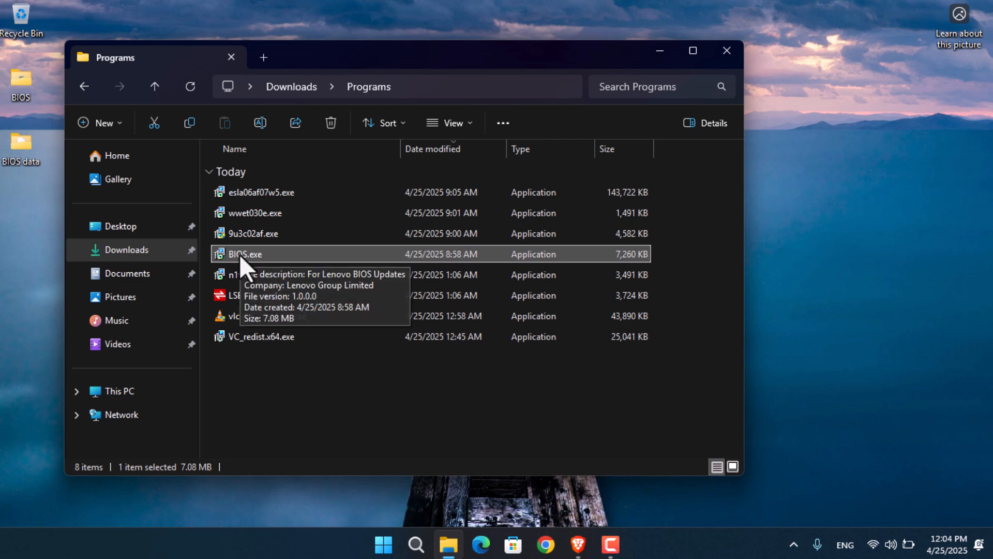
{"action": "mouse_move", "coordinate": [16, 102]}
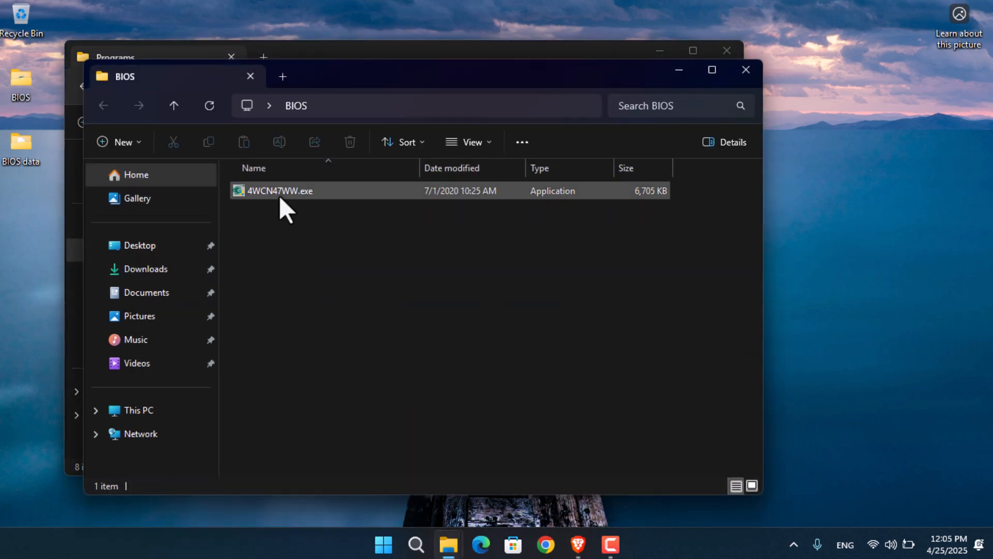
- Launch 4WCN47WW.exe to start the Insyde H2OFFT BIOS update
{"action": "left_click", "coordinate": [307, 191]}
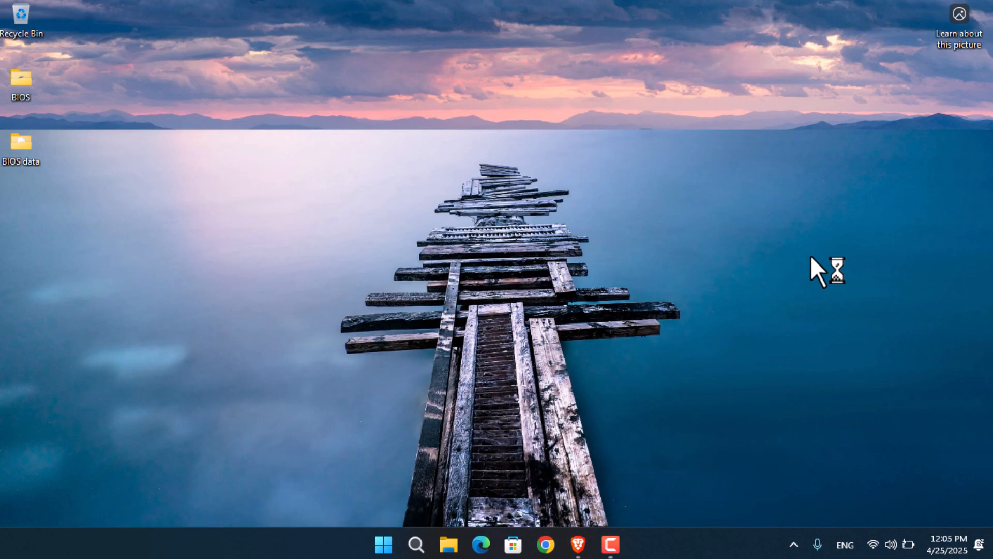
{"action": "mouse_move", "coordinate": [827, 279]}
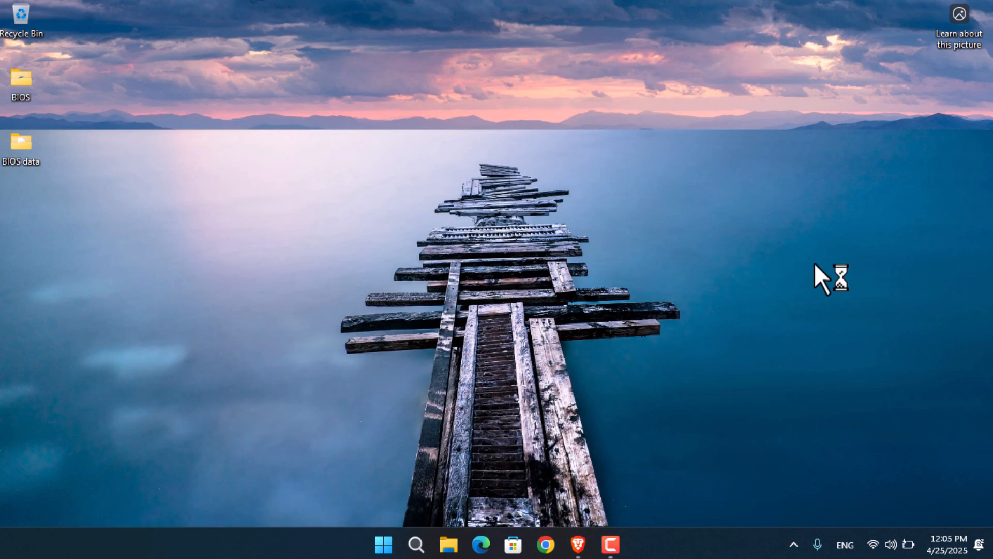
{"action": "mouse_move", "coordinate": [907, 544]}
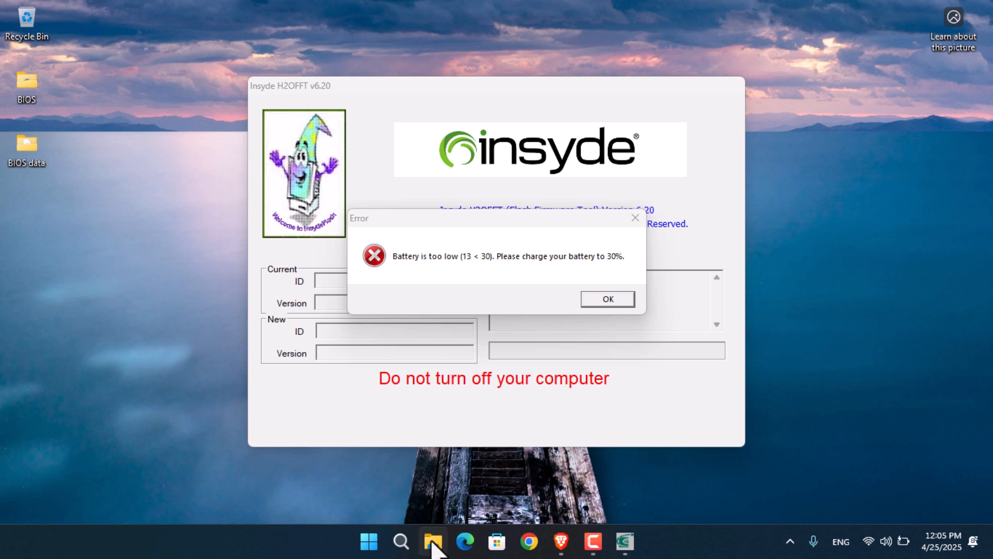
{"action": "mouse_move", "coordinate": [433, 541]}
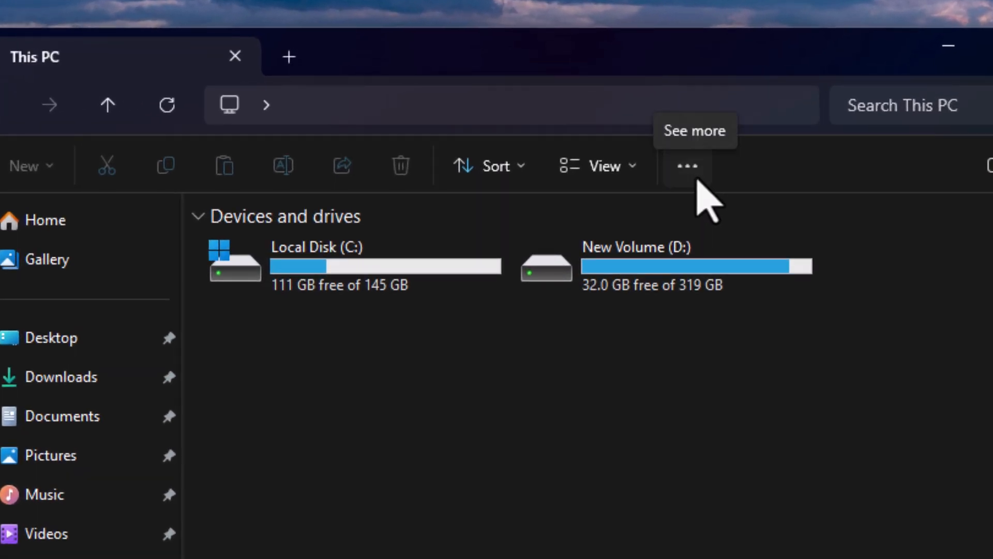
- In Folder Options, show hidden files and stop hiding extensions for known file types
{"action": "left_click", "coordinate": [686, 166]}
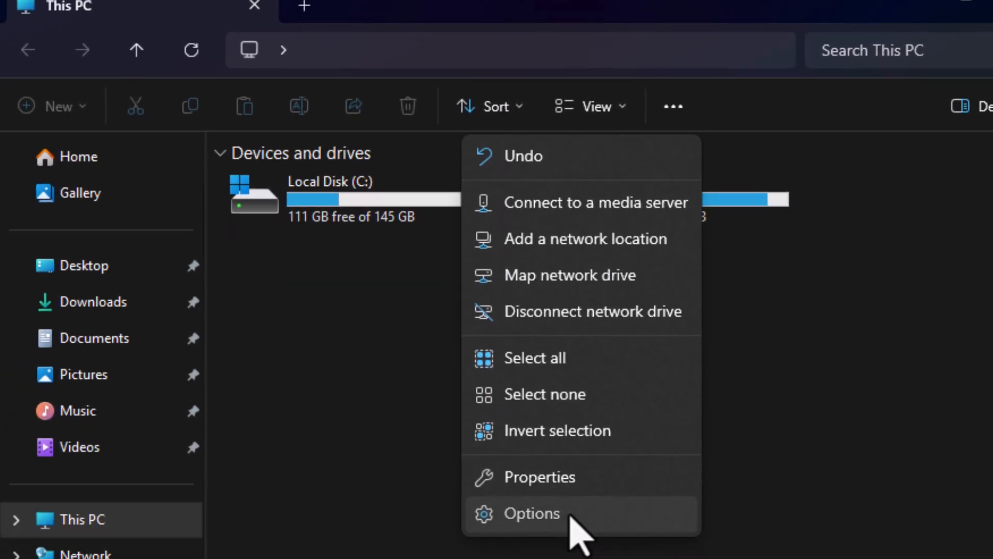
{"action": "left_click", "coordinate": [530, 513]}
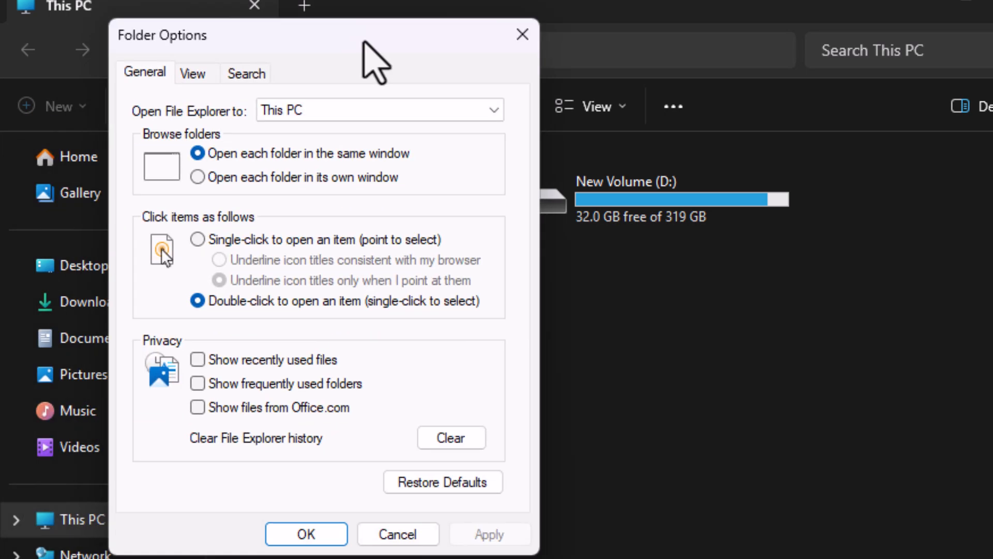
{"action": "left_click", "coordinate": [349, 69]}
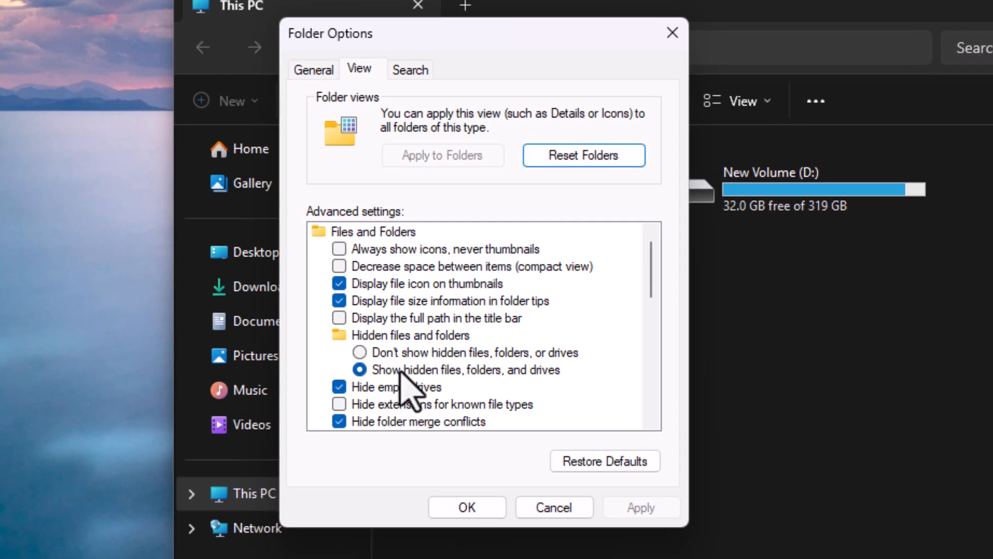
{"action": "mouse_move", "coordinate": [450, 388]}
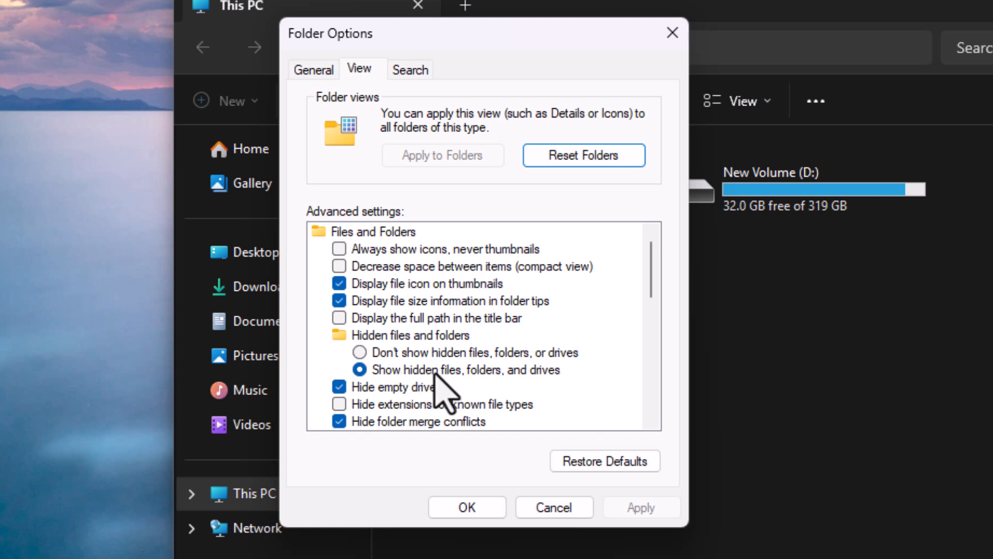
{"action": "left_click", "coordinate": [340, 404]}
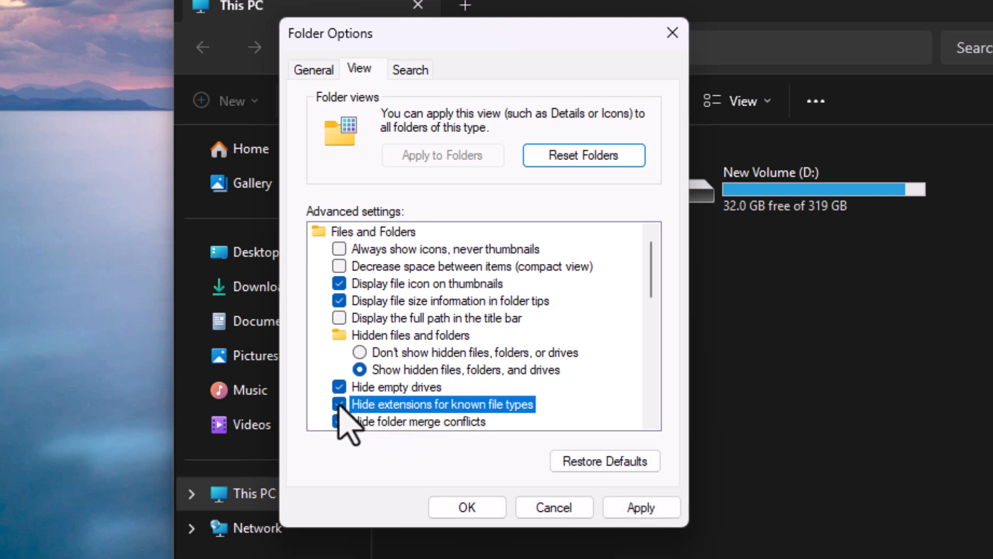
{"action": "left_click", "coordinate": [339, 404]}
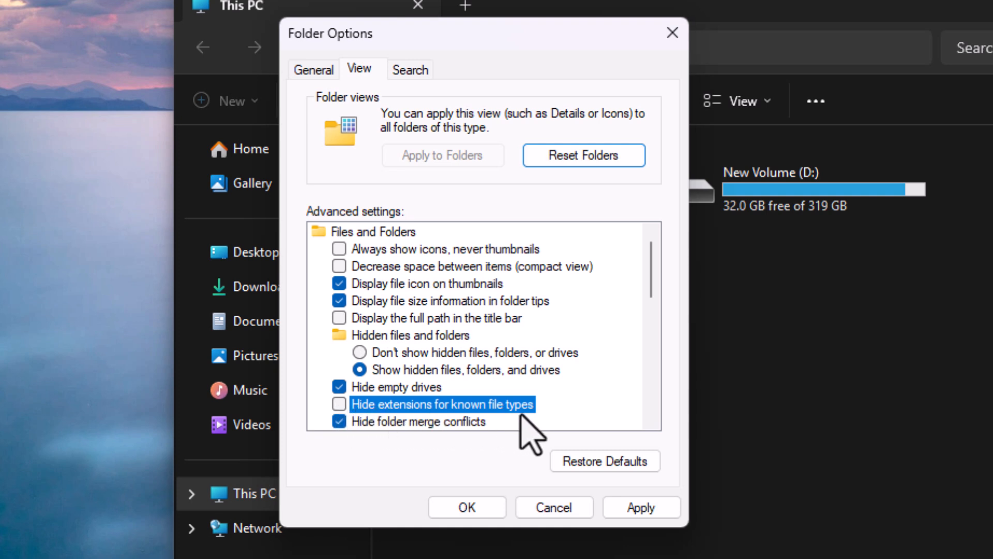
{"action": "mouse_move", "coordinate": [589, 430]}
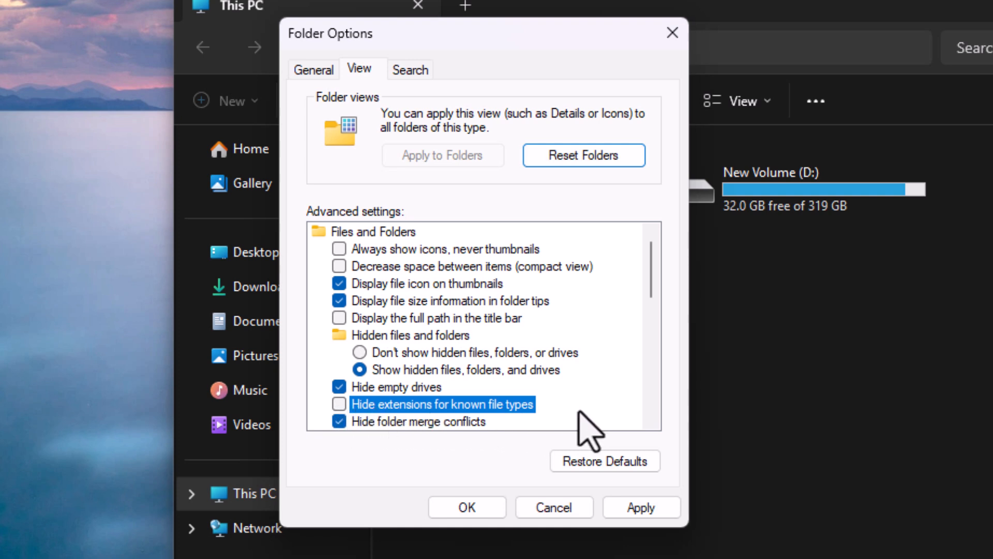
{"action": "left_click", "coordinate": [339, 404]}
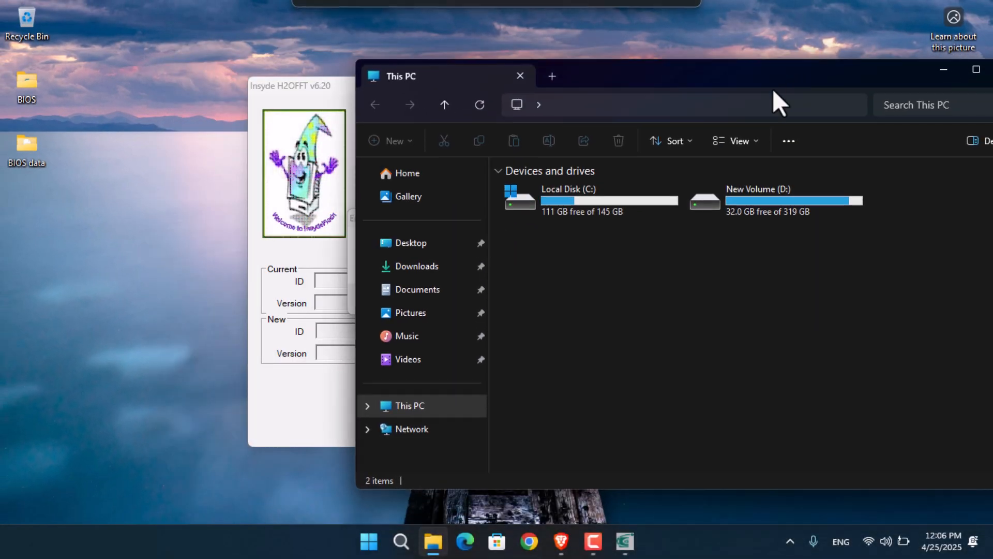
- Browse C:\Users\profile\AppData\Local\Temp, check ~nsuA.tmp, then return to Temp
{"action": "double_click", "coordinate": [568, 196]}
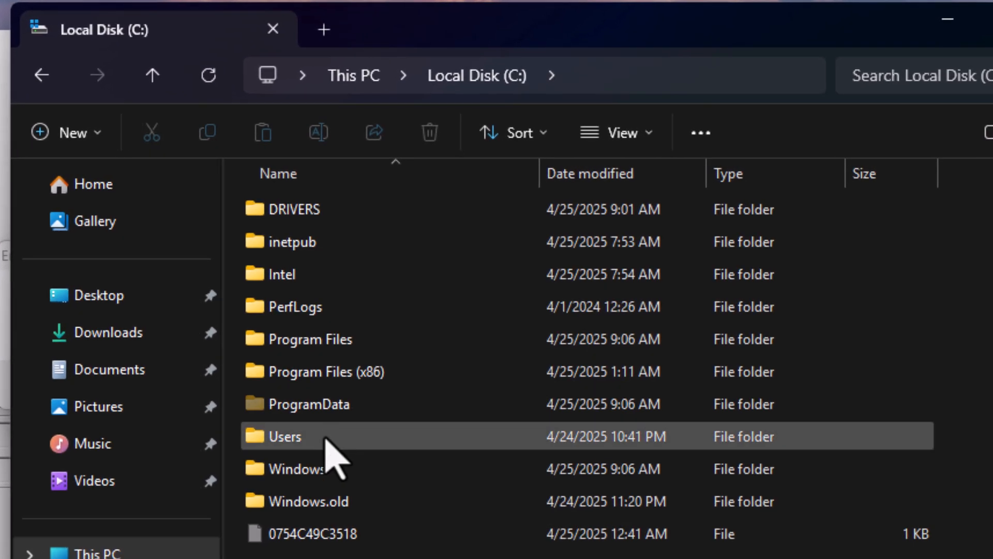
{"action": "double_click", "coordinate": [283, 436]}
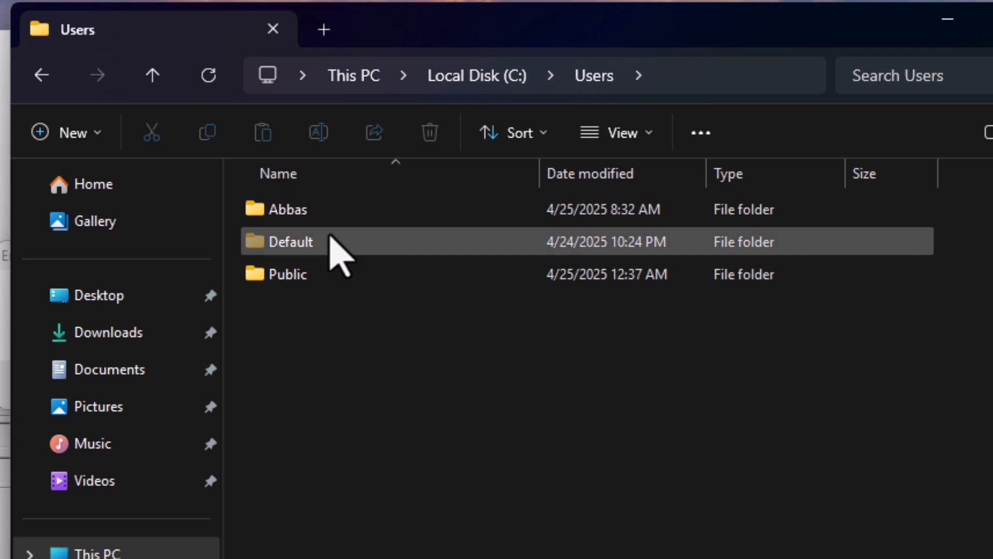
{"action": "left_click", "coordinate": [287, 209]}
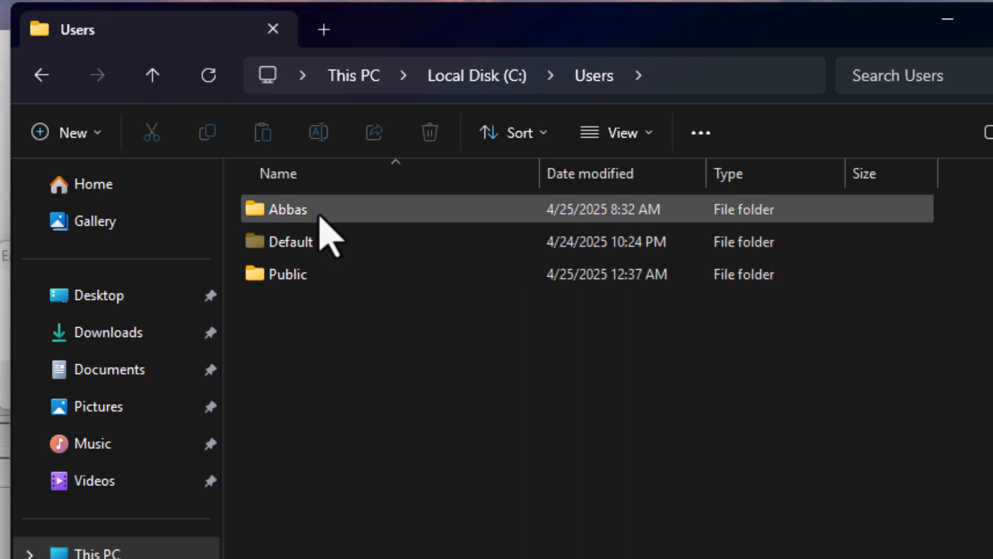
{"action": "double_click", "coordinate": [289, 209]}
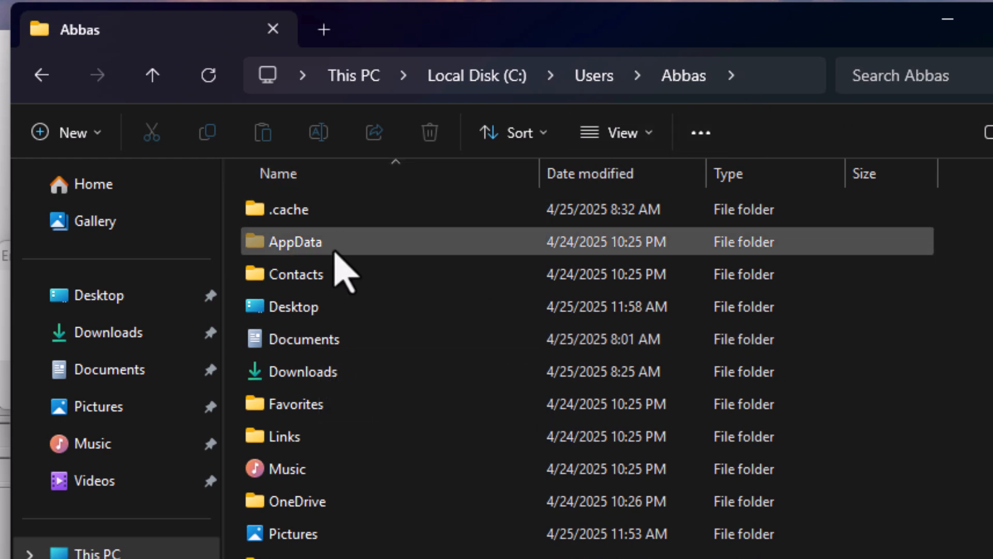
{"action": "double_click", "coordinate": [296, 241]}
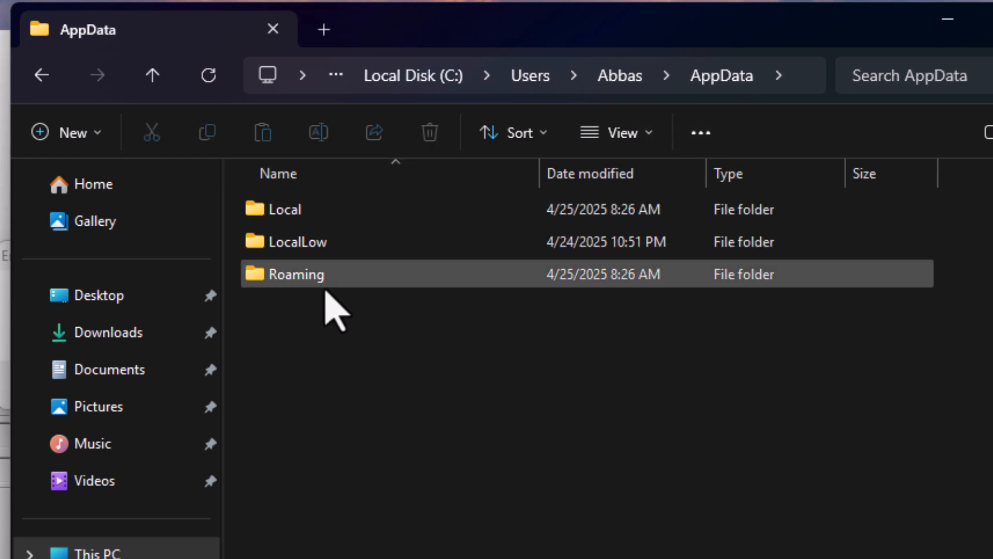
{"action": "double_click", "coordinate": [283, 209]}
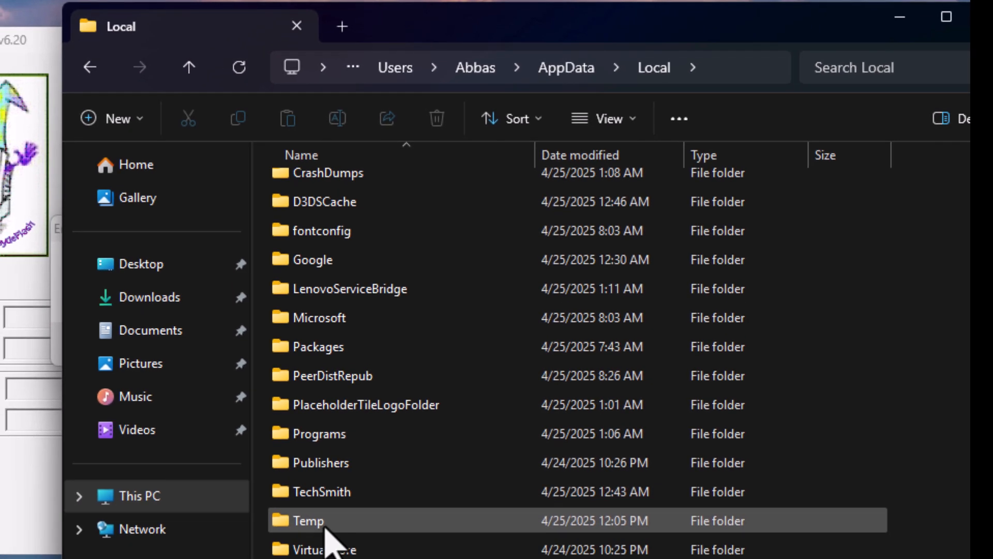
{"action": "double_click", "coordinate": [308, 520]}
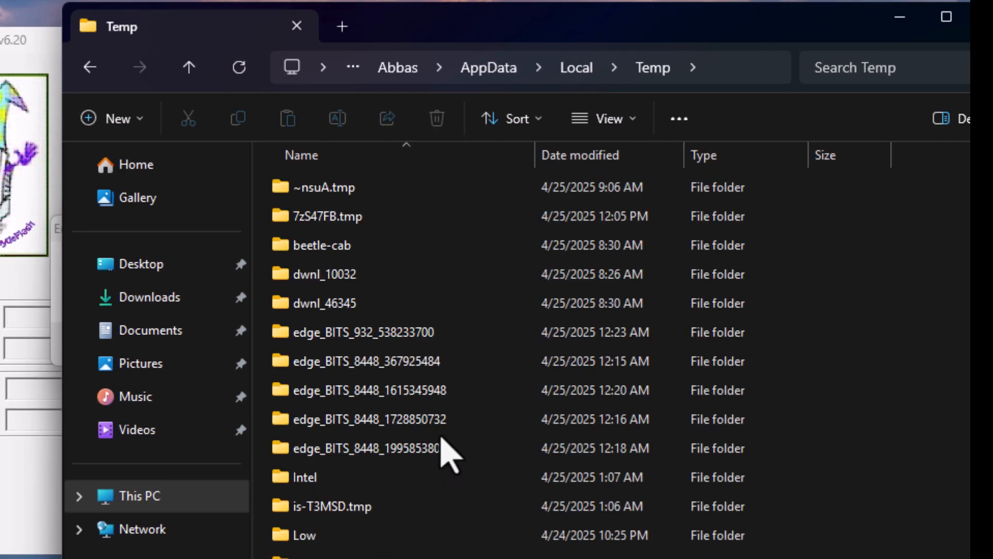
{"action": "mouse_move", "coordinate": [465, 28]}
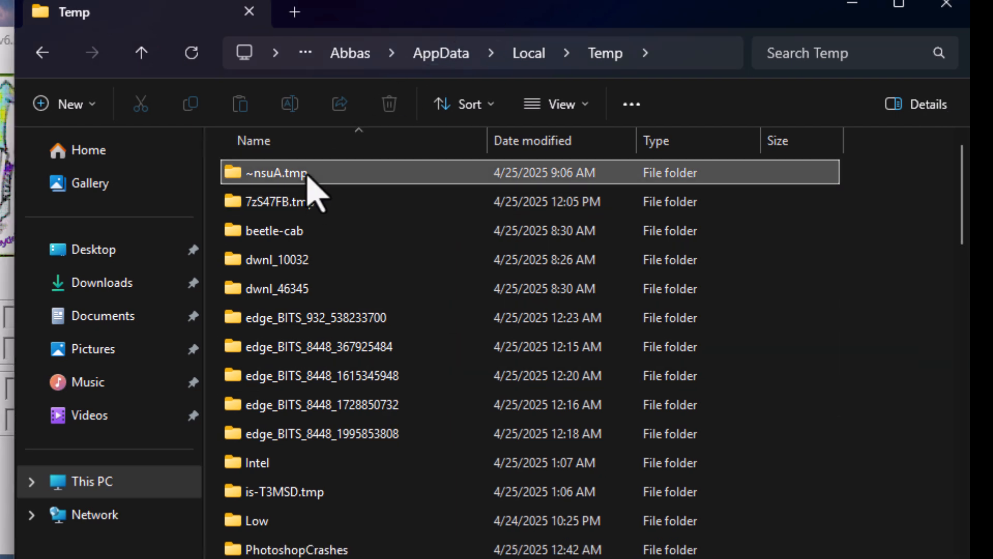
{"action": "double_click", "coordinate": [276, 173]}
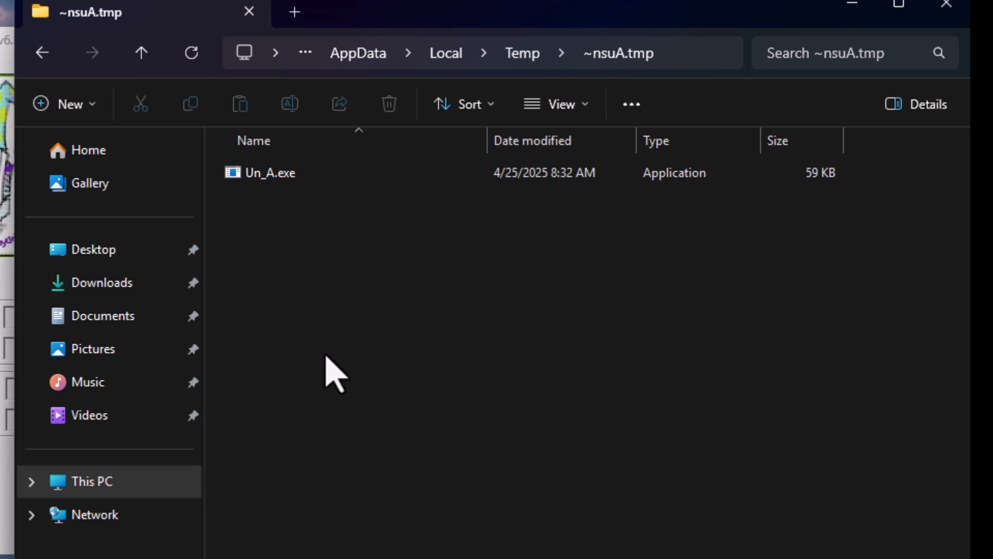
{"action": "left_click", "coordinate": [141, 53]}
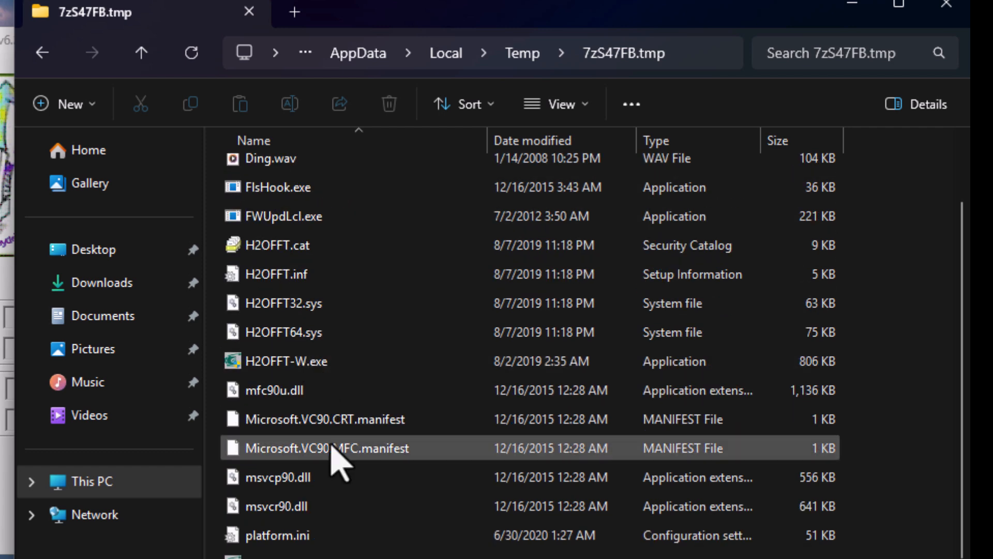
{"action": "mouse_move", "coordinate": [338, 462]}
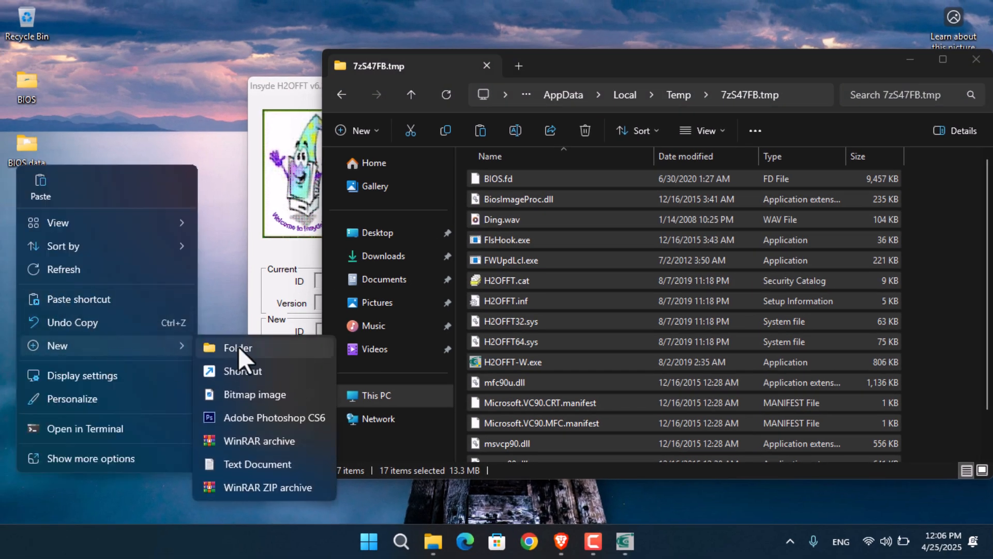
- Create a New folder on the desktop, dismiss the low-battery error, and return to Temp
{"action": "left_click", "coordinate": [237, 347]}
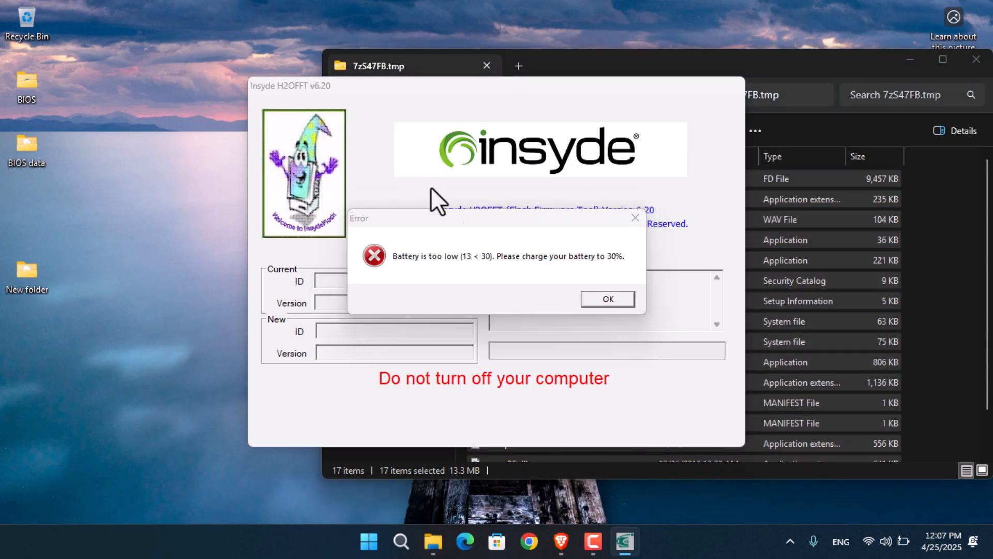
{"action": "left_click", "coordinate": [606, 299]}
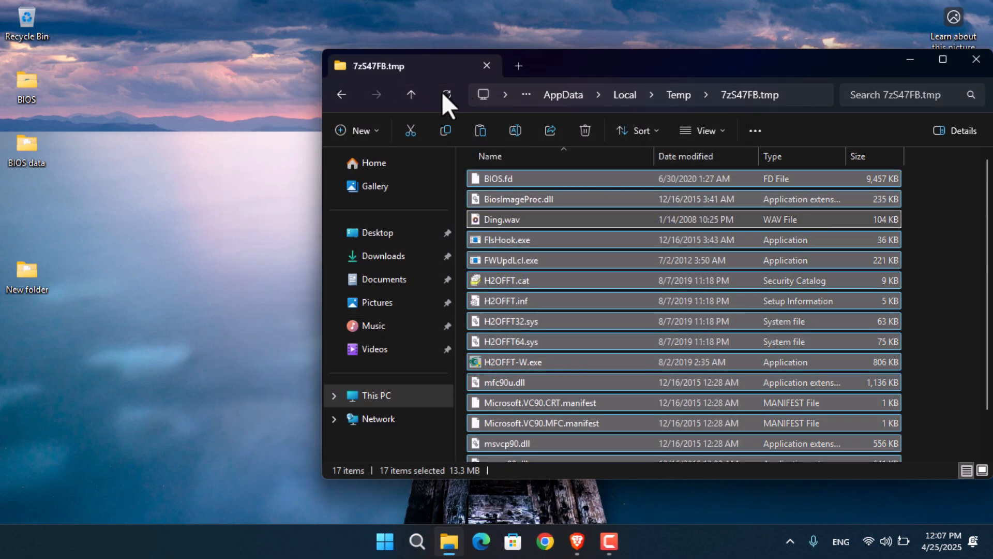
{"action": "left_click", "coordinate": [410, 94]}
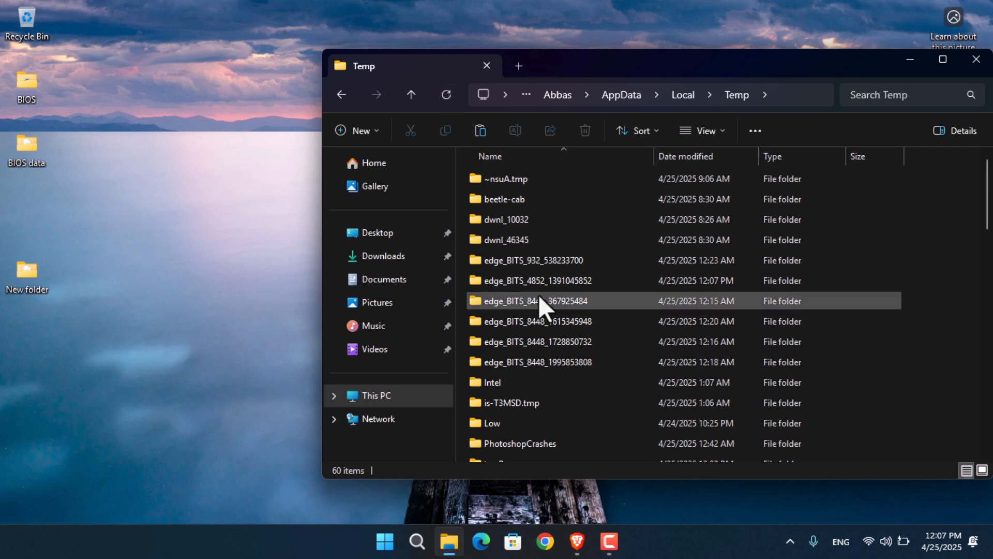
{"action": "mouse_move", "coordinate": [696, 285]}
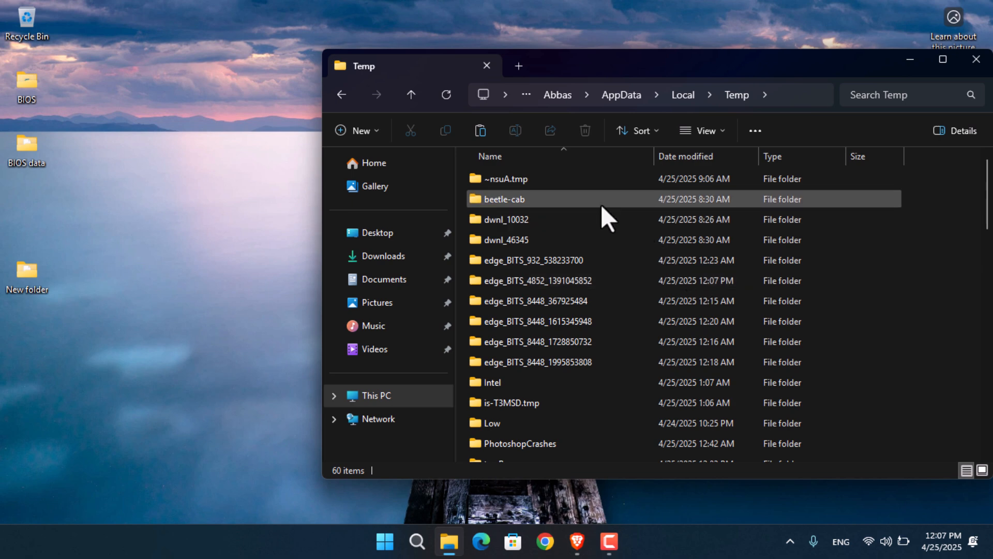
{"action": "double_click", "coordinate": [503, 199]}
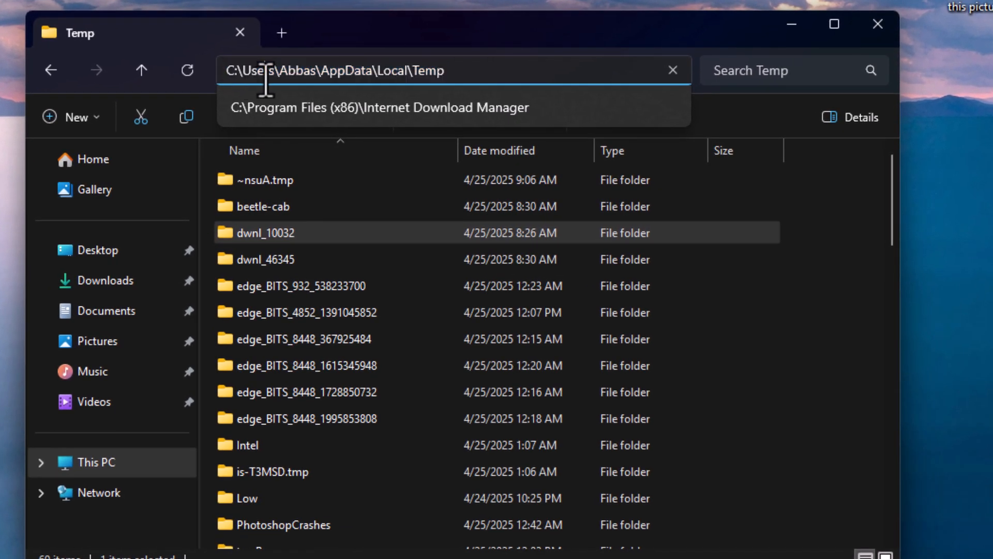
{"action": "double_click", "coordinate": [344, 71]}
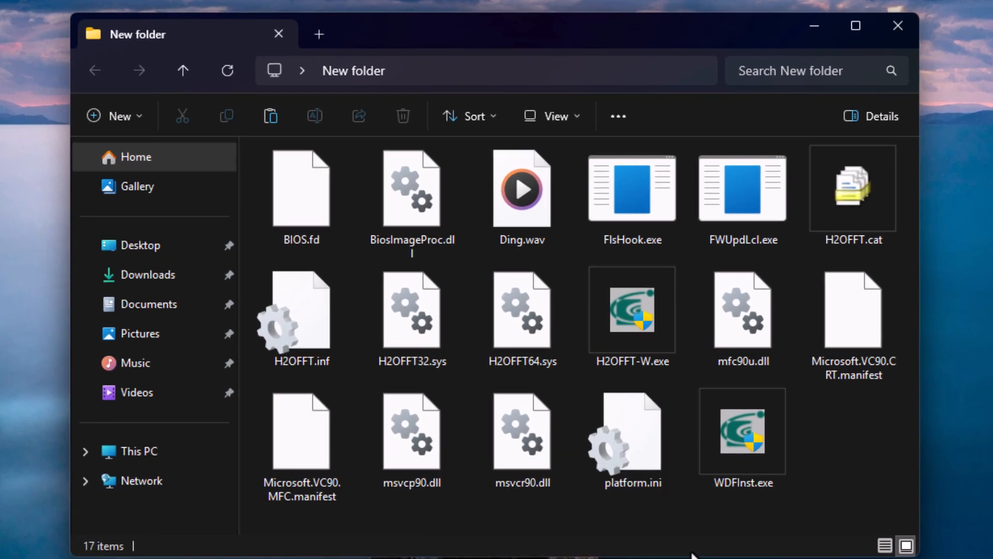
{"action": "mouse_move", "coordinate": [618, 116]}
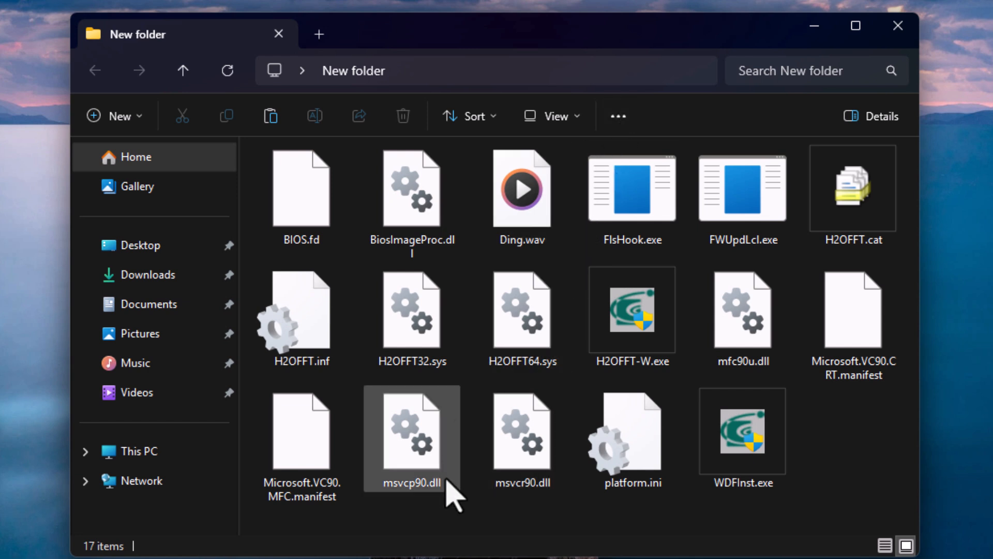
- Open platform.ini from the desktop New folder in Notepad
{"action": "left_click", "coordinate": [632, 439]}
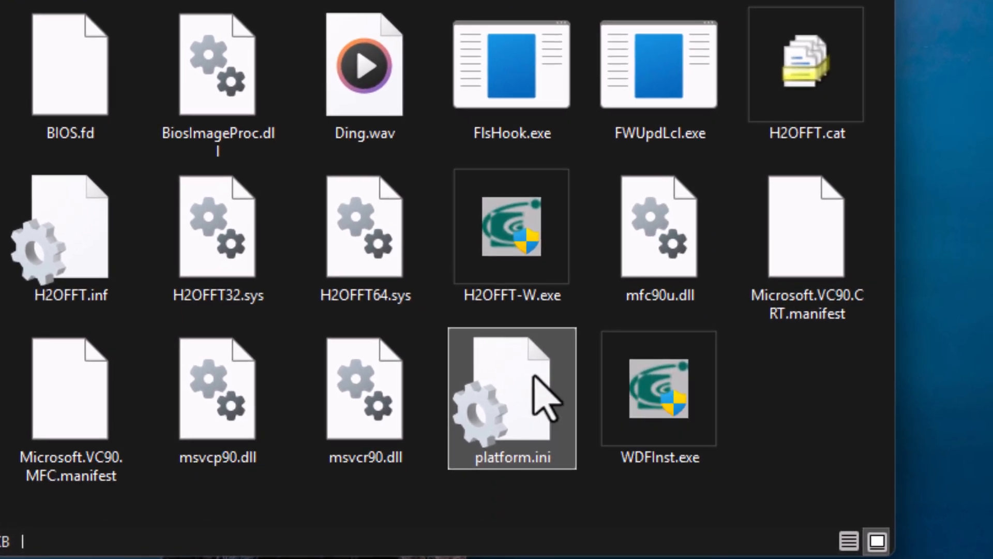
{"action": "right_click", "coordinate": [512, 399]}
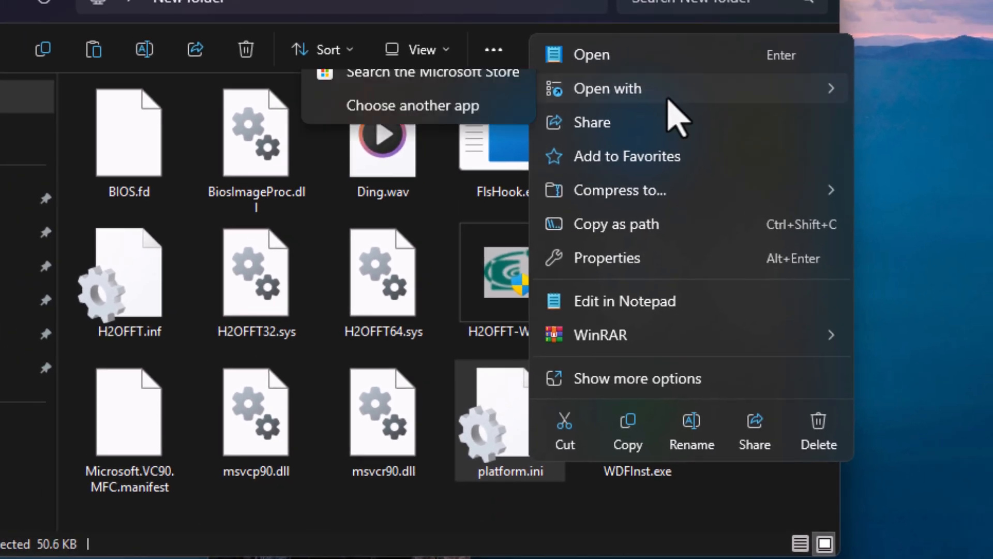
{"action": "left_click", "coordinate": [624, 301]}
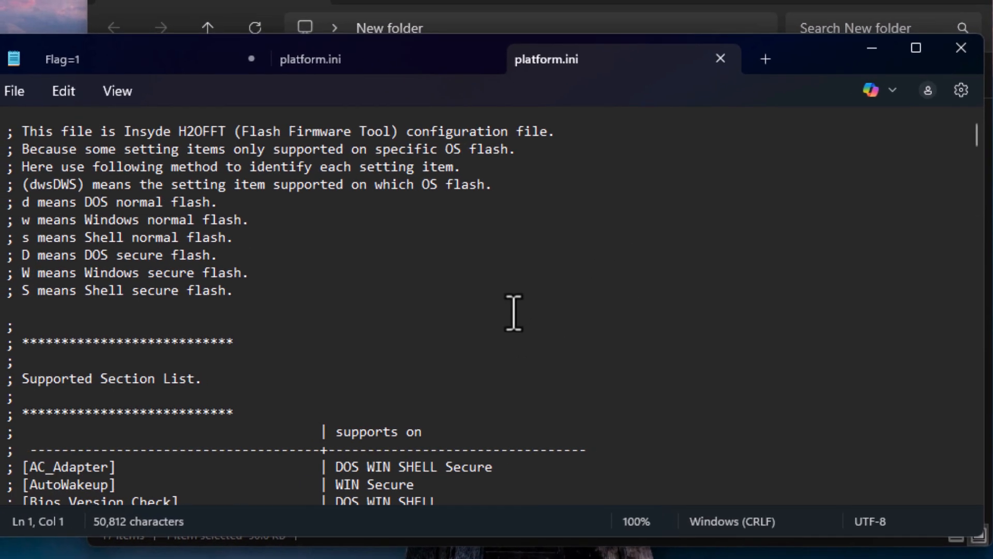
- Search for AC_Adapter to reach the [AC_Adapter] section and set BatteryCheck to 0
{"action": "type", "text": "AC_Adapter"}
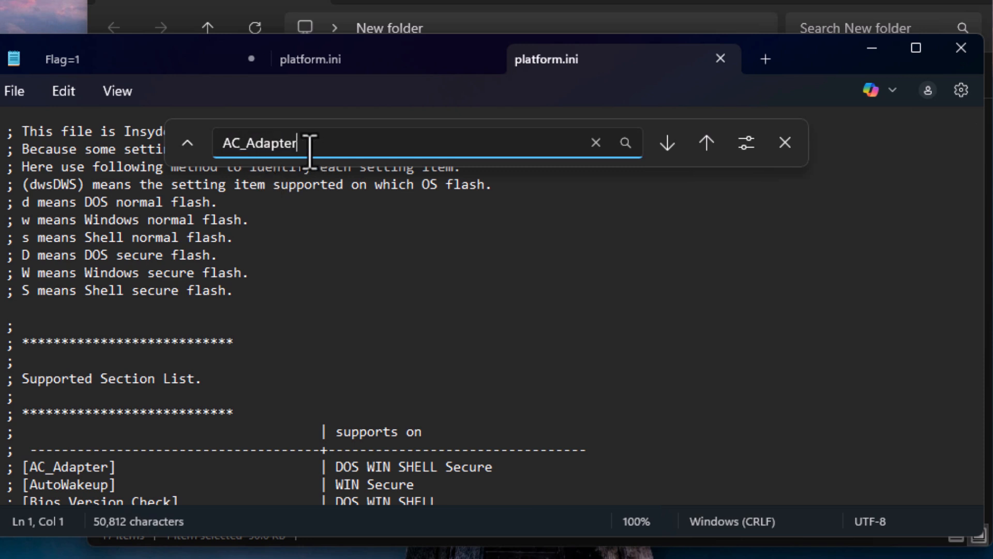
{"action": "left_click", "coordinate": [666, 142]}
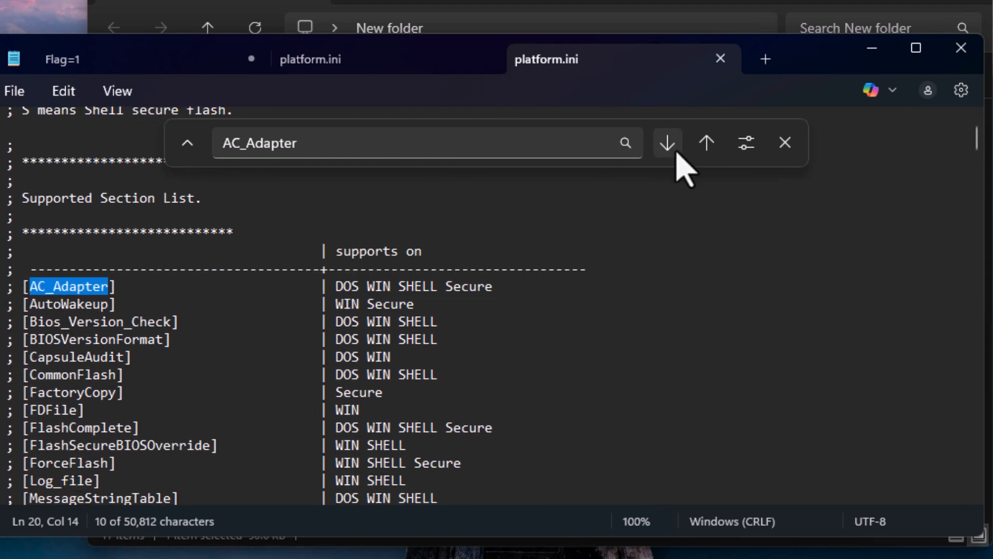
{"action": "left_click", "coordinate": [667, 142]}
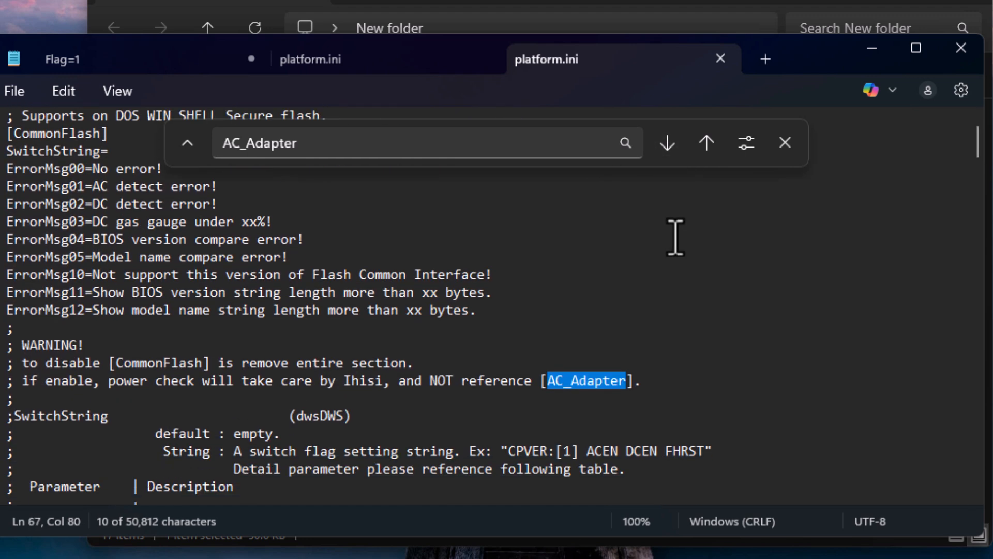
{"action": "left_click", "coordinate": [666, 142]}
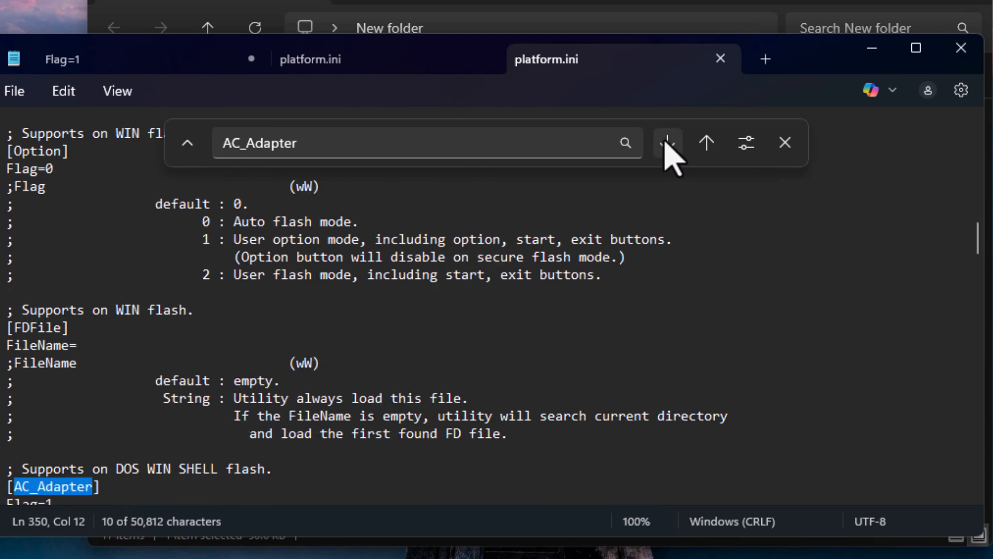
{"action": "left_click", "coordinate": [666, 141]}
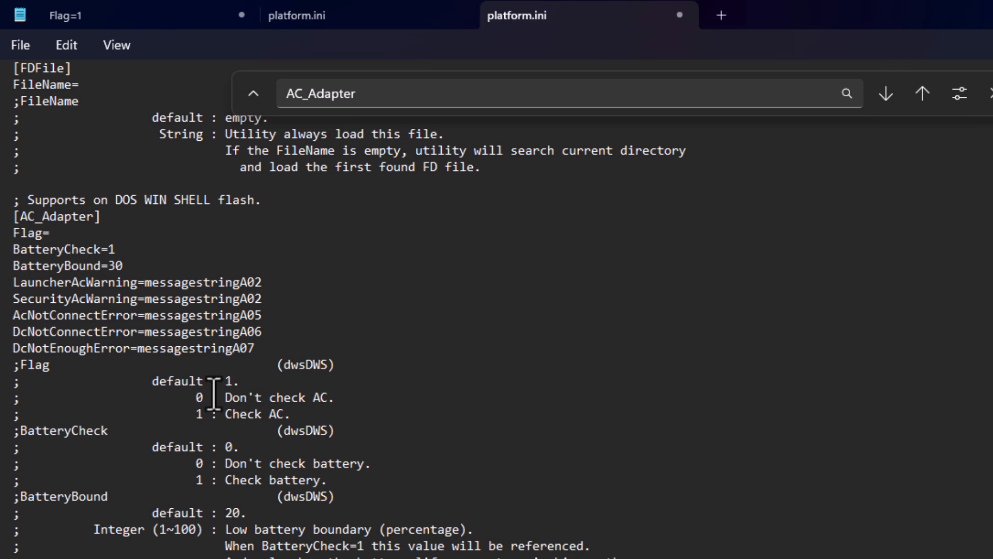
{"action": "type", "text": "0"}
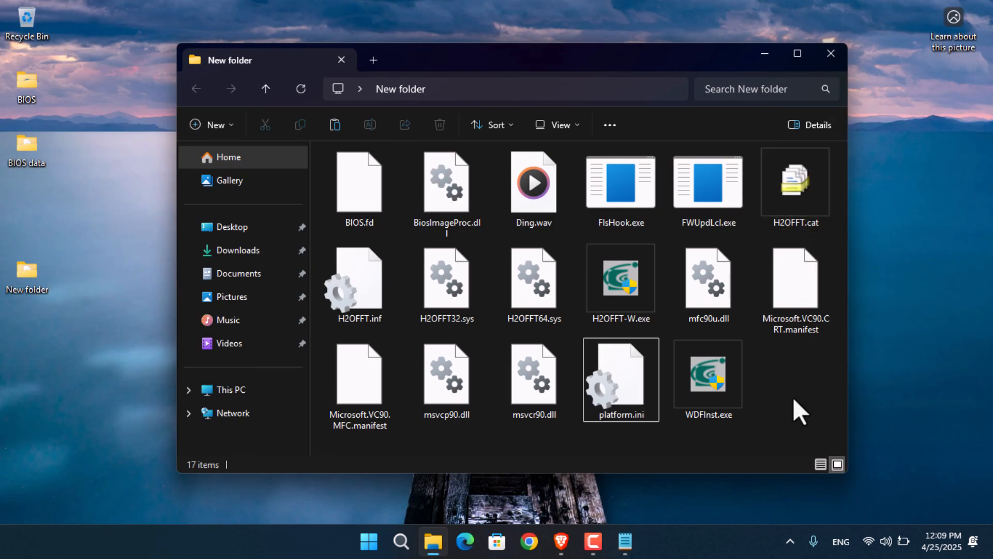
- Run H2OFFT-W.exe from the desktop New folder
{"action": "left_click", "coordinate": [707, 379]}
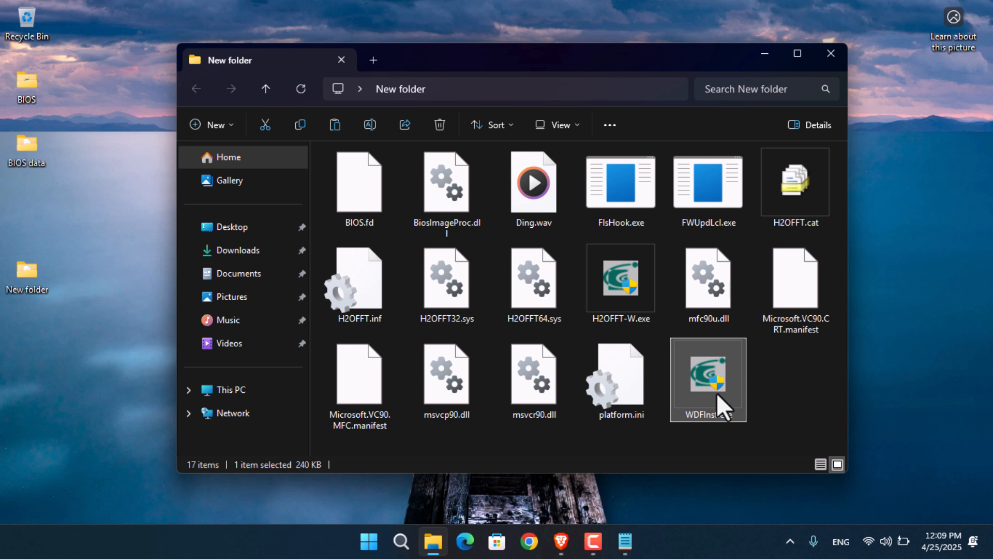
{"action": "left_click", "coordinate": [620, 283]}
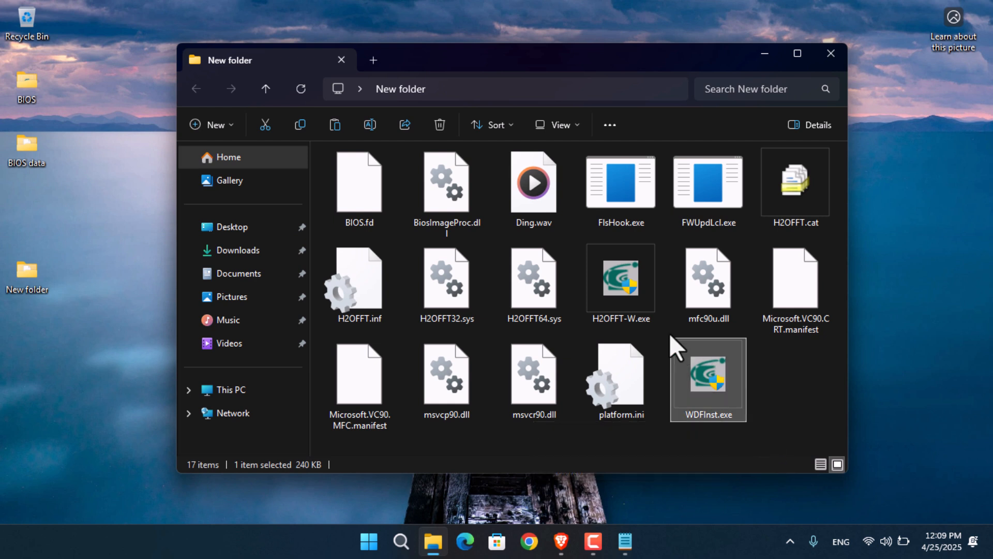
{"action": "left_click", "coordinate": [620, 277]}
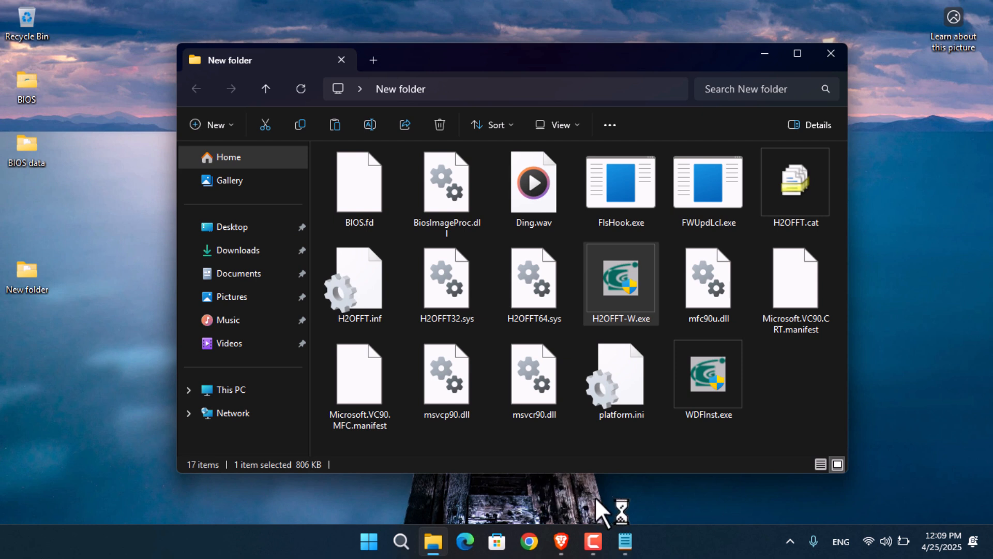
{"action": "mouse_move", "coordinate": [605, 510]}
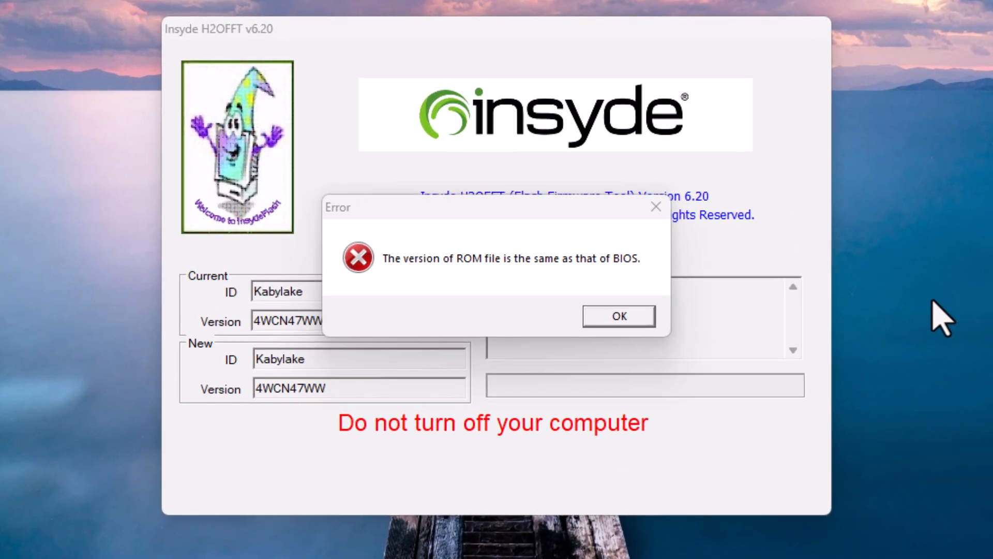
{"action": "mouse_move", "coordinate": [483, 309]}
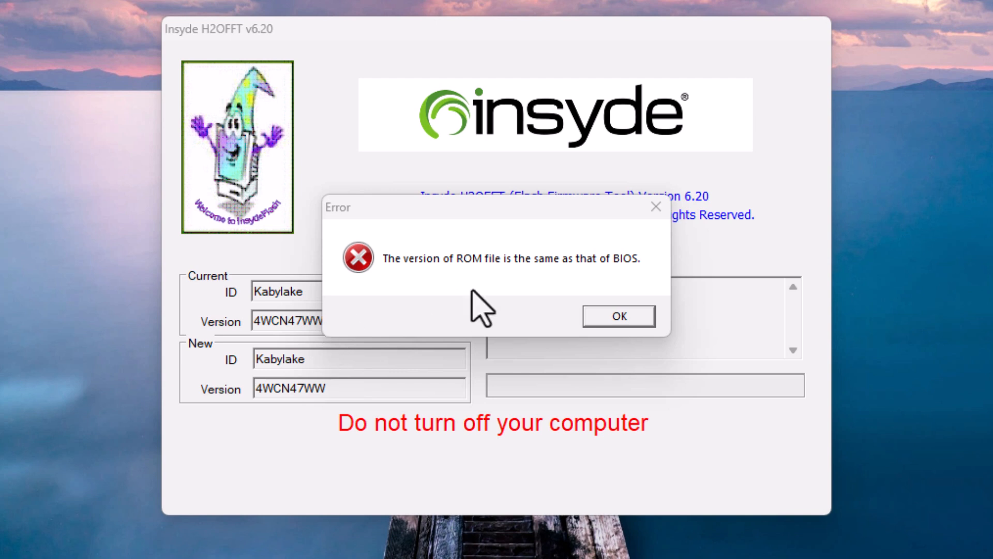
- Dismiss the H2OFFT error saying the ROM file version matches the current BIOS
{"action": "left_click", "coordinate": [617, 315]}
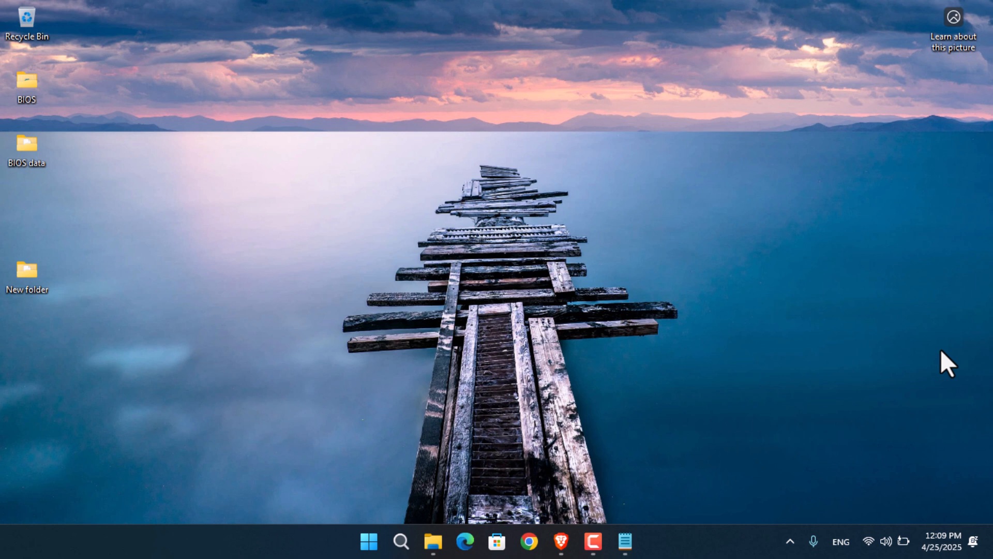
{"action": "mouse_move", "coordinate": [669, 471]}
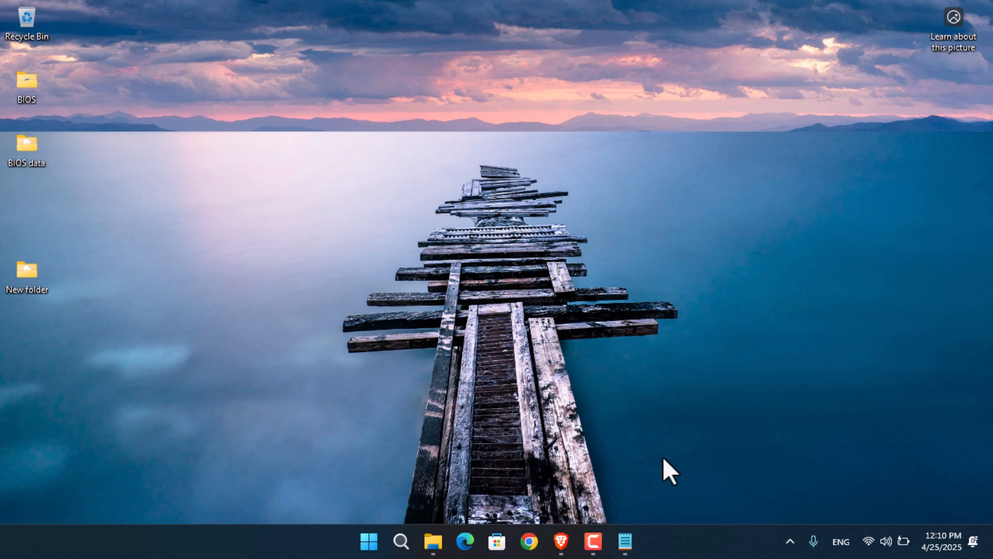